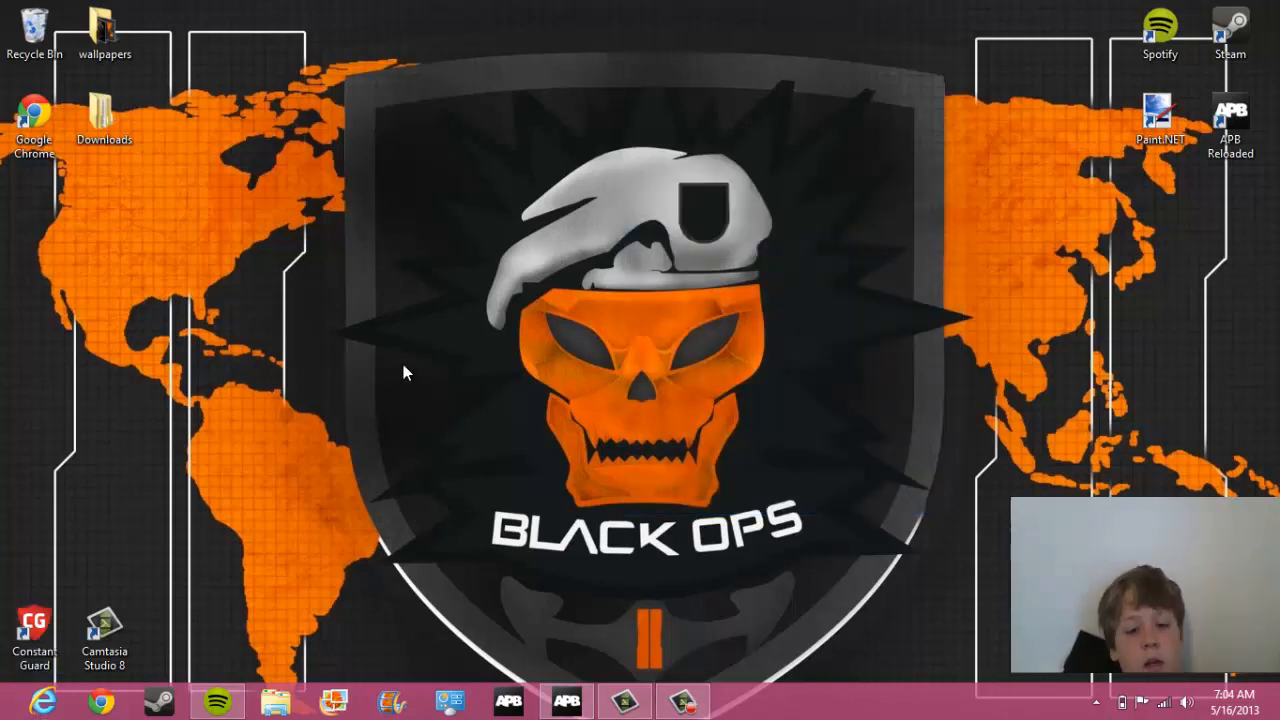
mouse_move(217, 701)
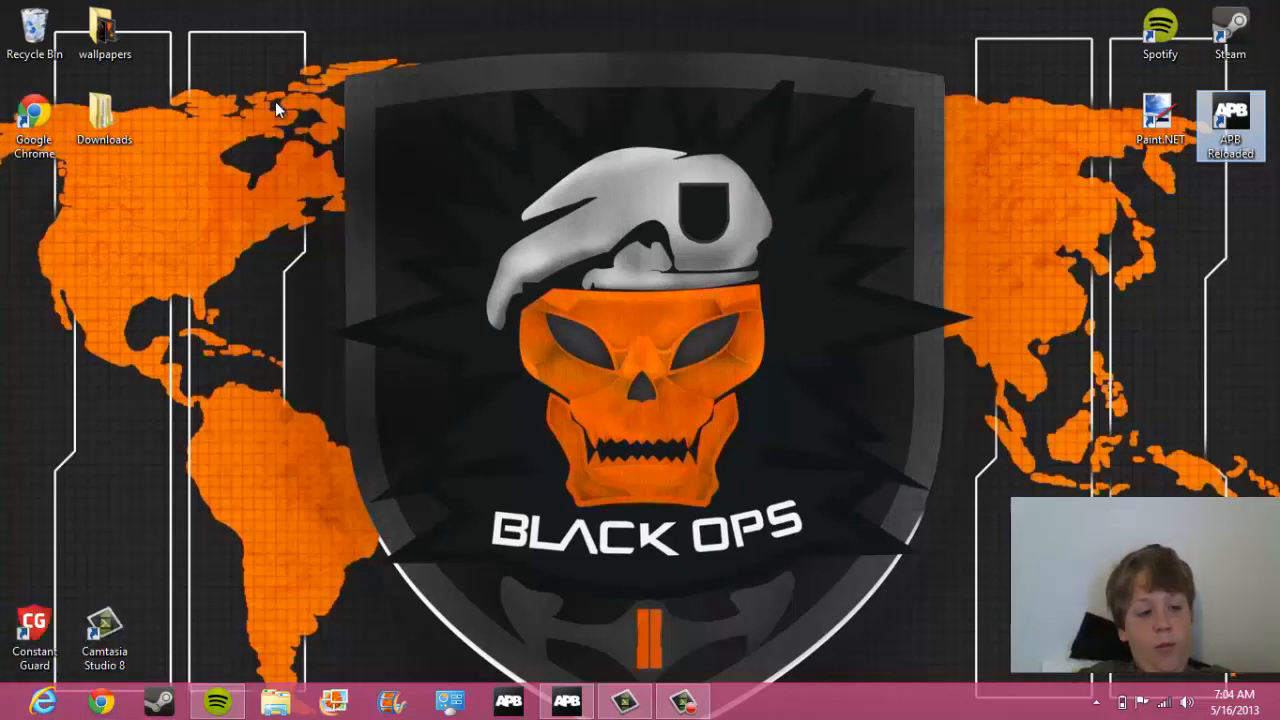
mouse_move(800, 448)
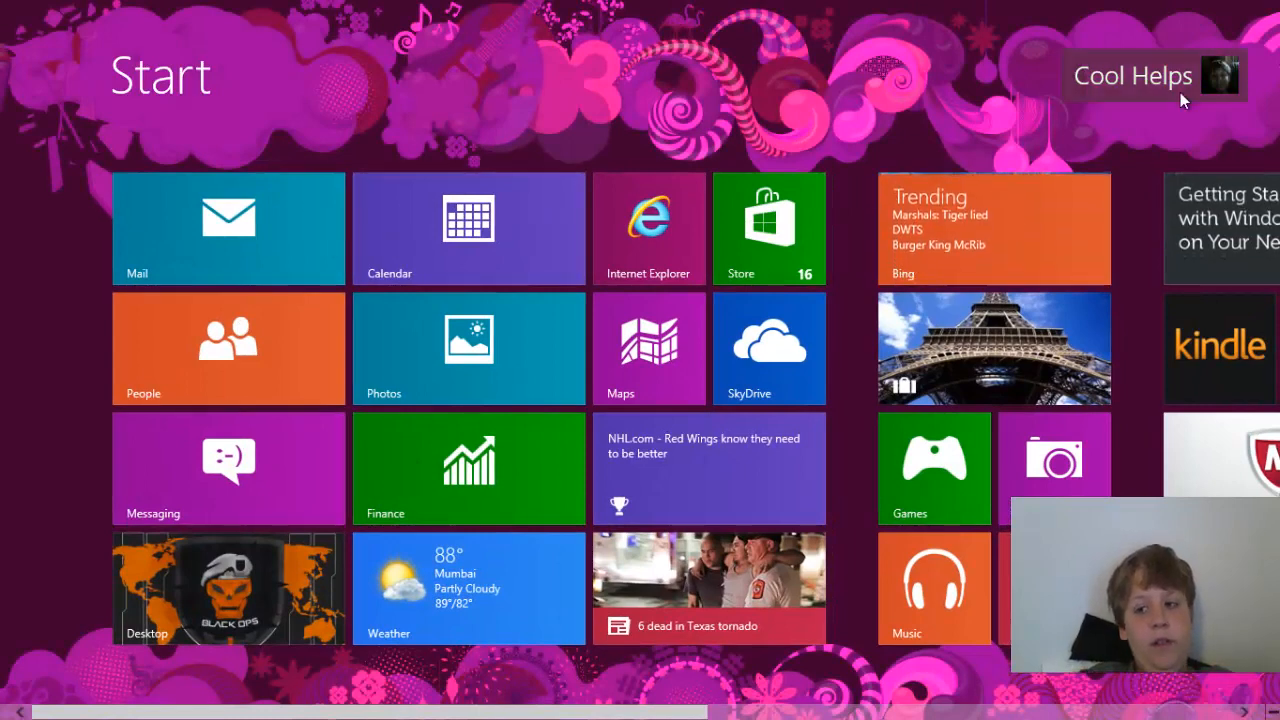
mouse_move(1150, 97)
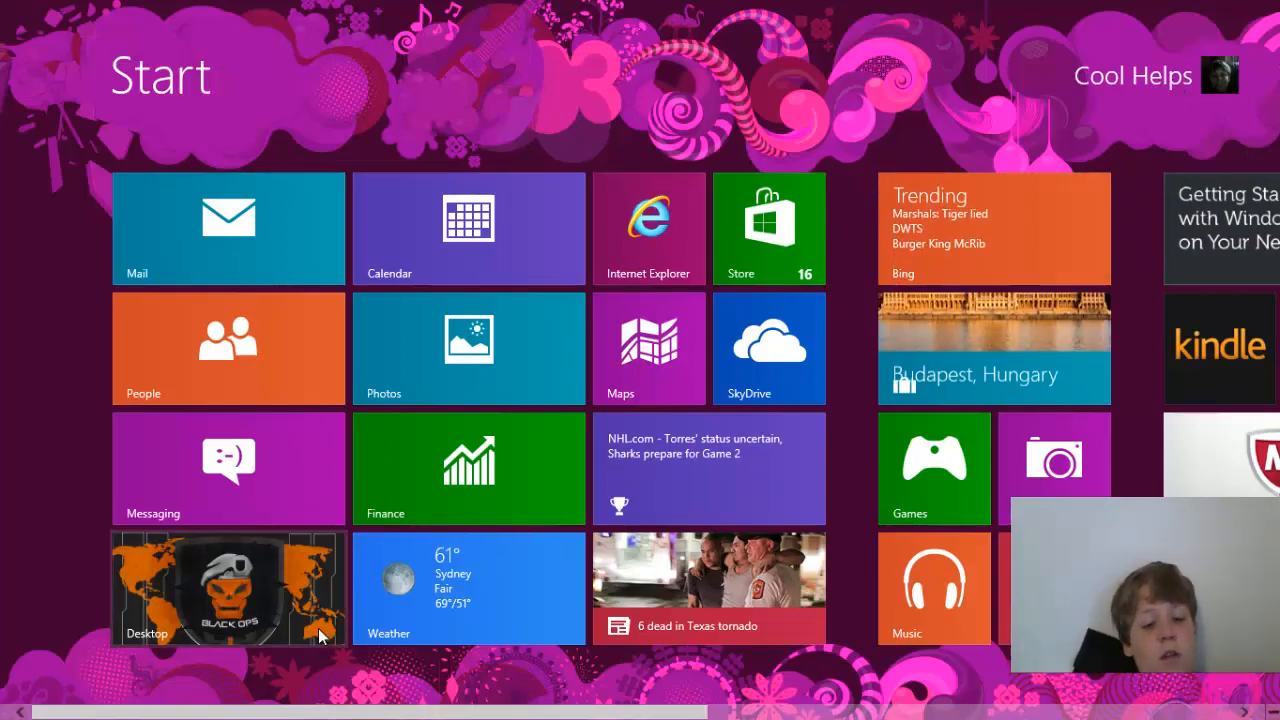
Return to the desktop from the Start screen and refresh it from the right-click menu.
left_click(228, 588)
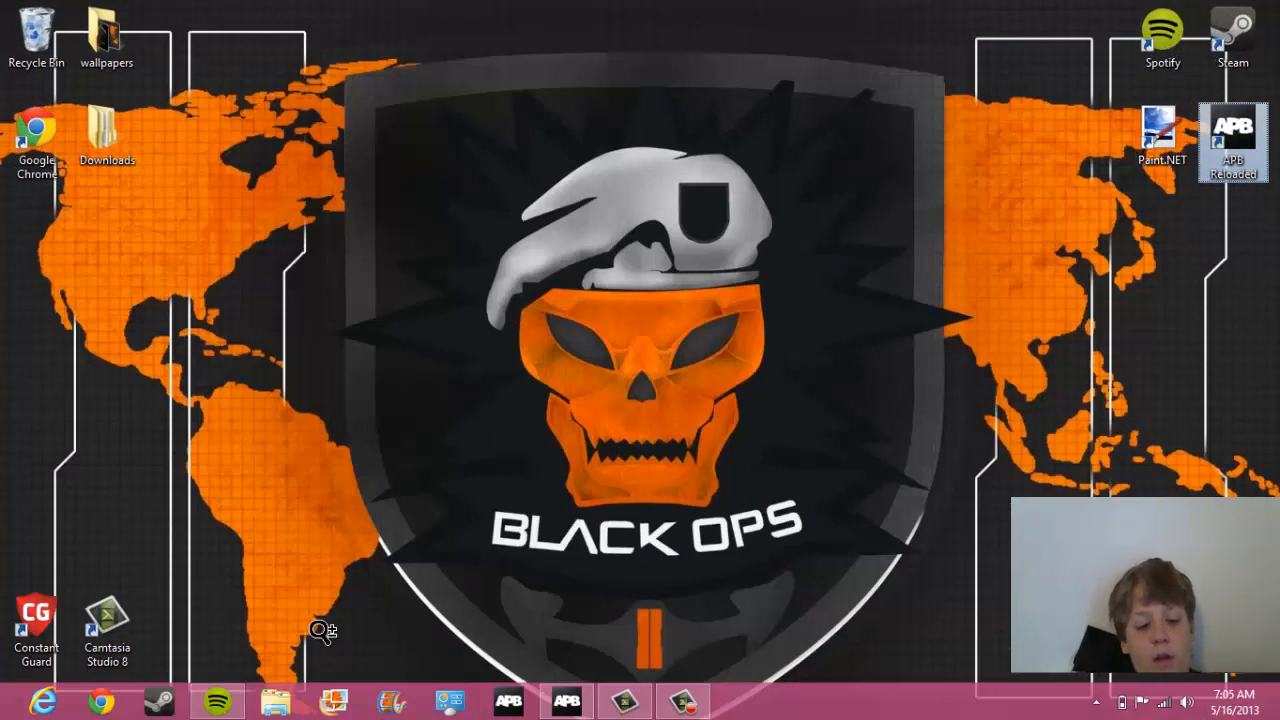
mouse_move(280, 382)
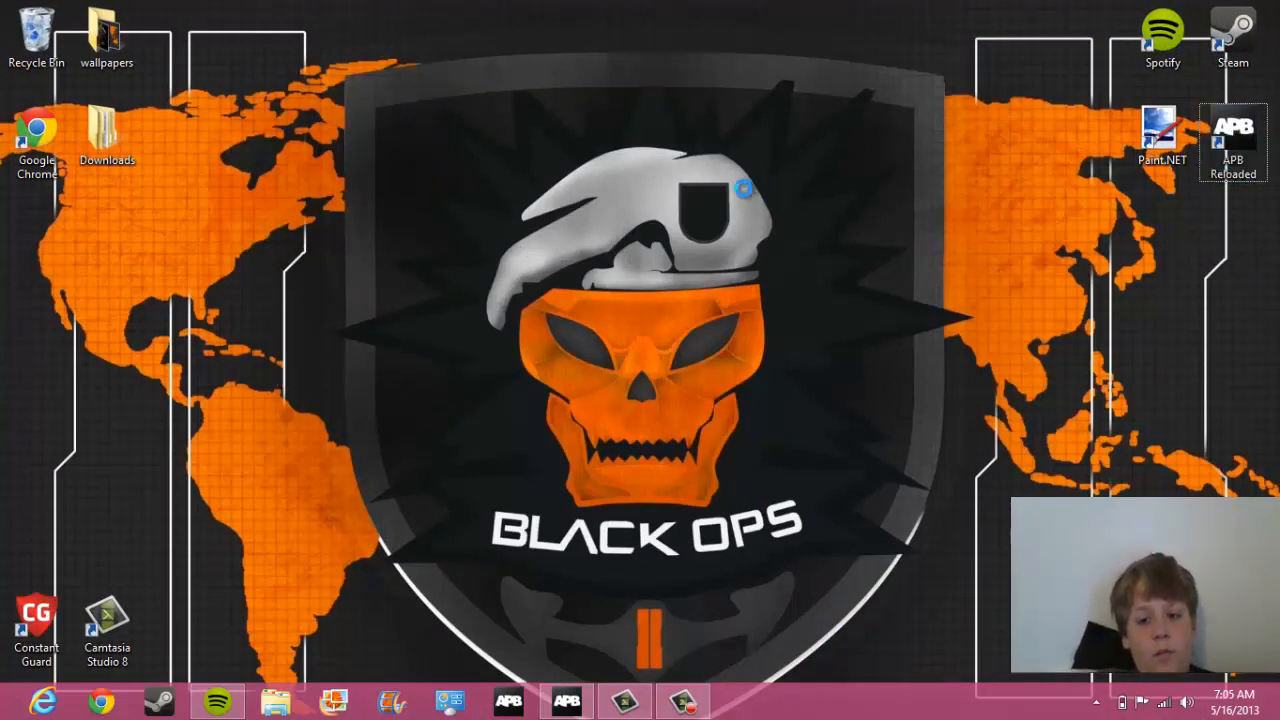
mouse_move(185, 367)
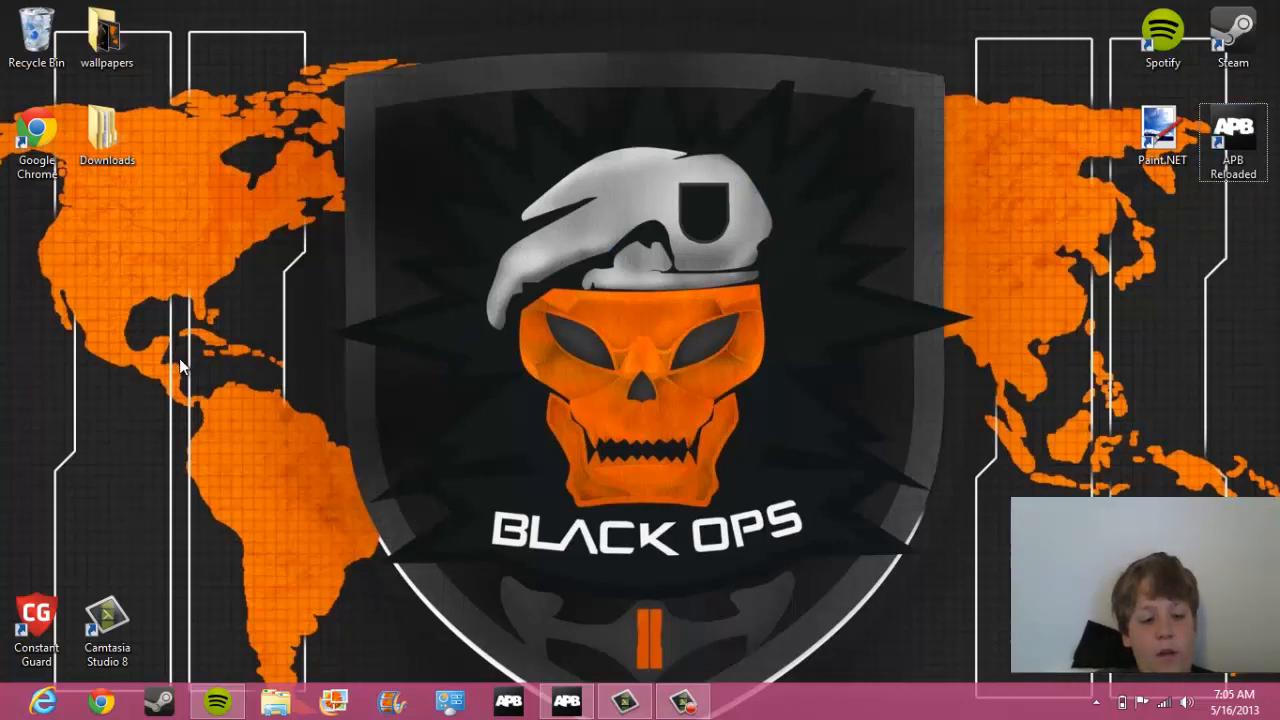
mouse_move(890, 72)
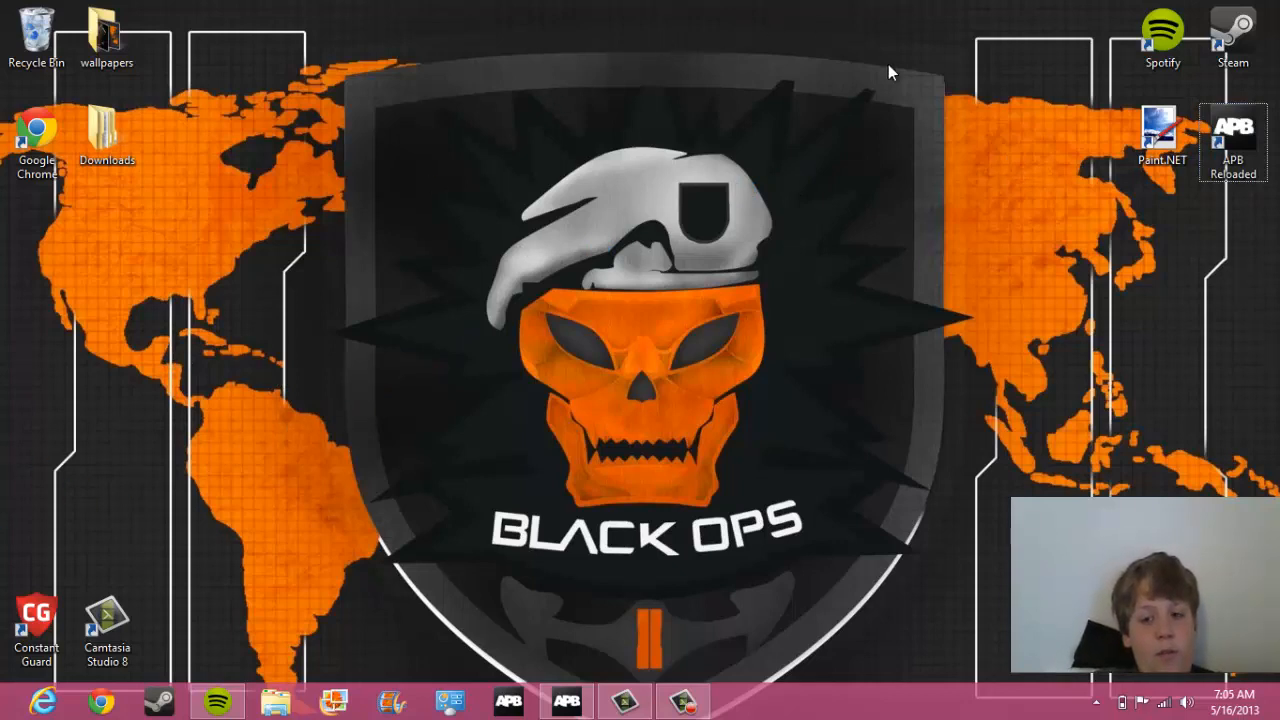
right_click(718, 350)
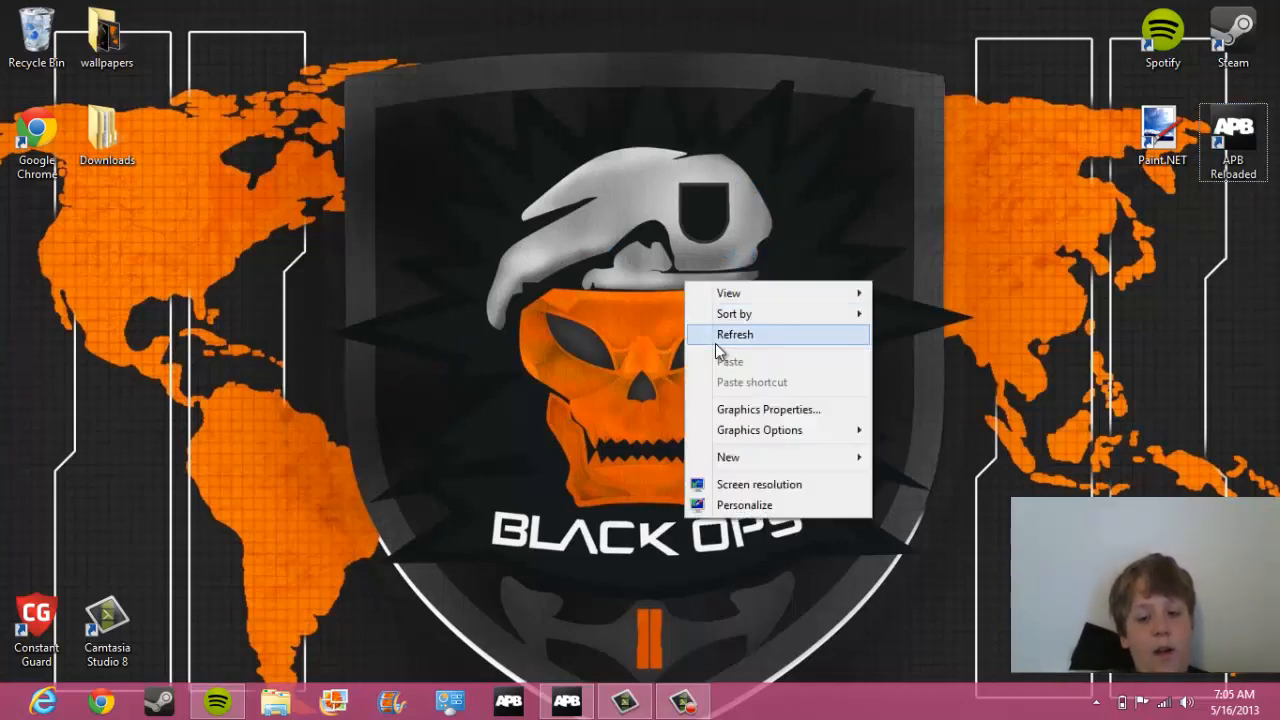
left_click(735, 334)
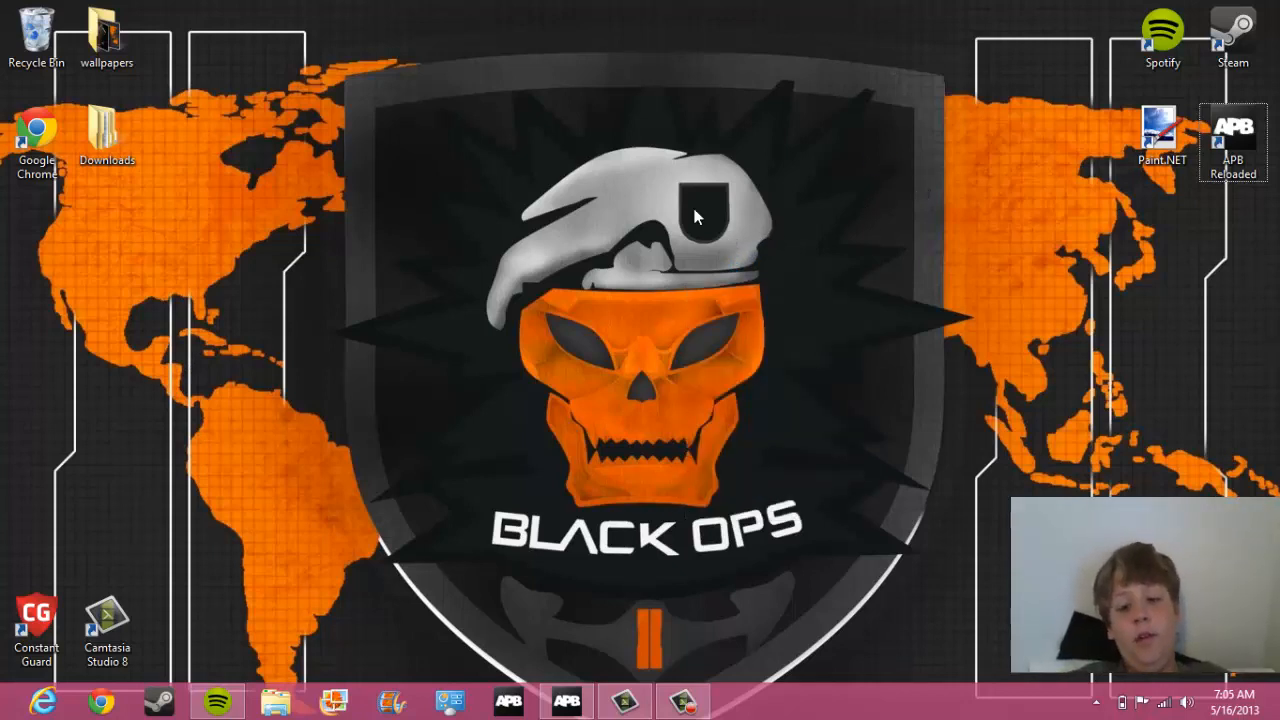
mouse_move(707, 485)
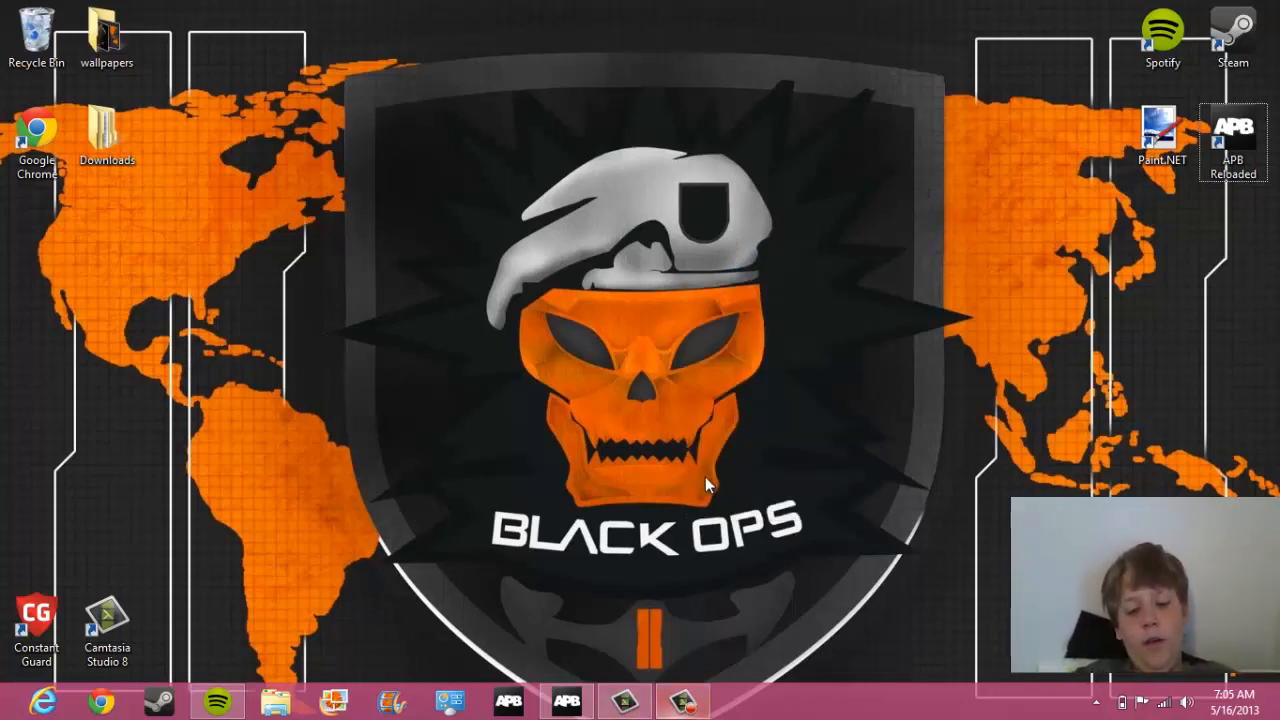